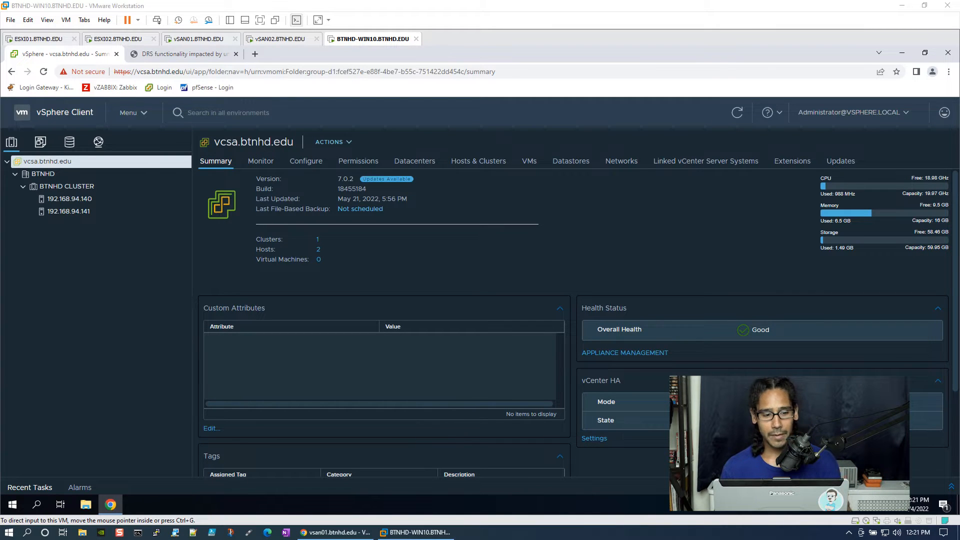
- Navigate from the vCenter summary to the VM Storage Policies list under Policies and Profiles
click(129, 112)
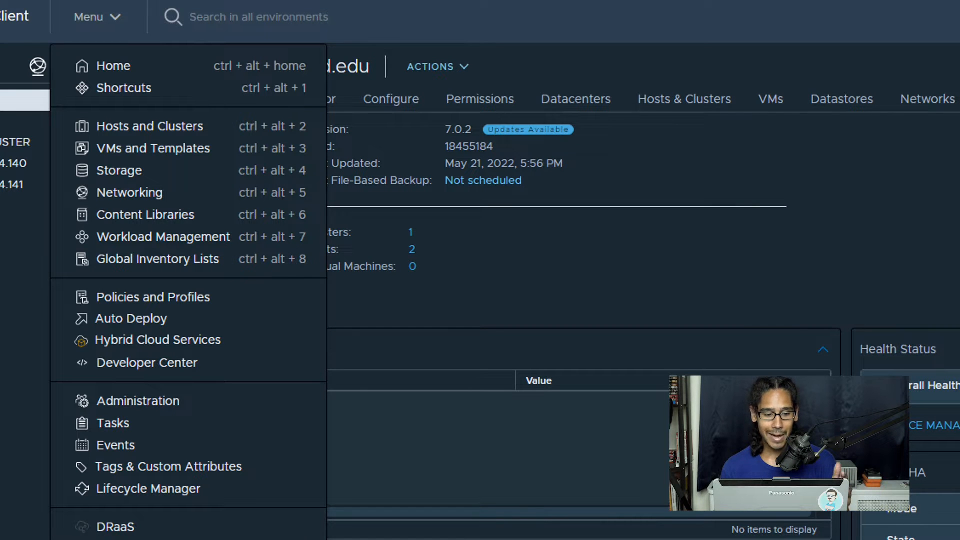
click(153, 298)
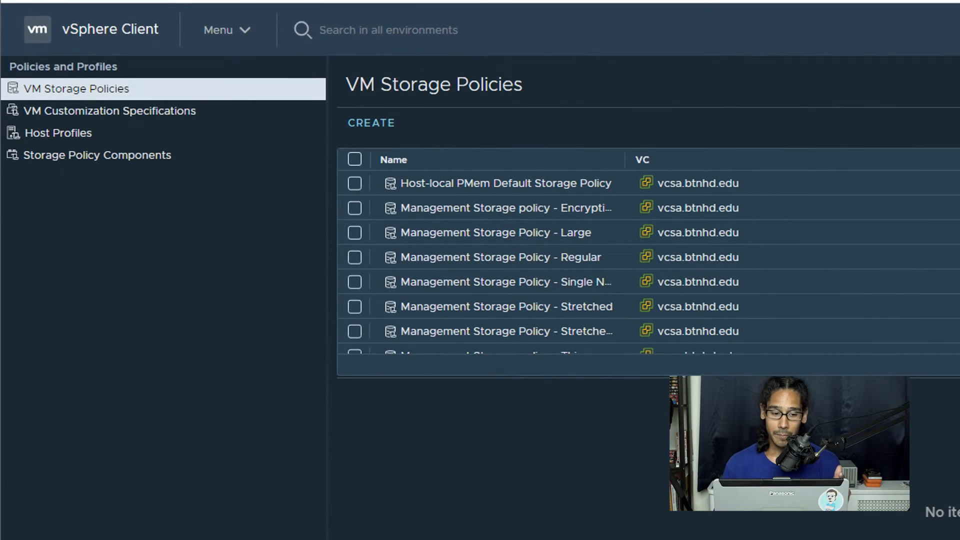
- Start a new VM storage policy, named with vSAN rules enabled, reaching the vSAN availability settings
click(371, 123)
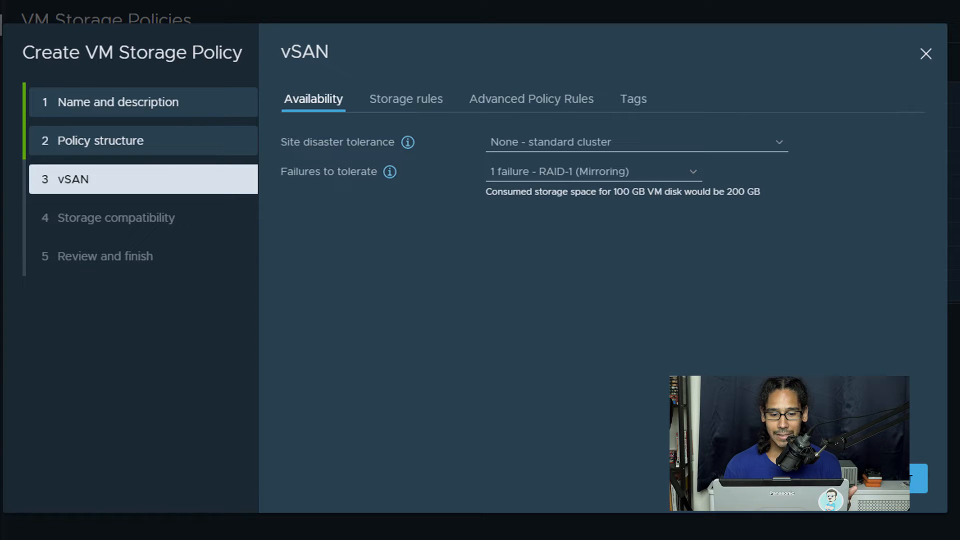
- Set Failures to tolerate to 'No data redundancy' and move to the vSAN storage rules
click(634, 142)
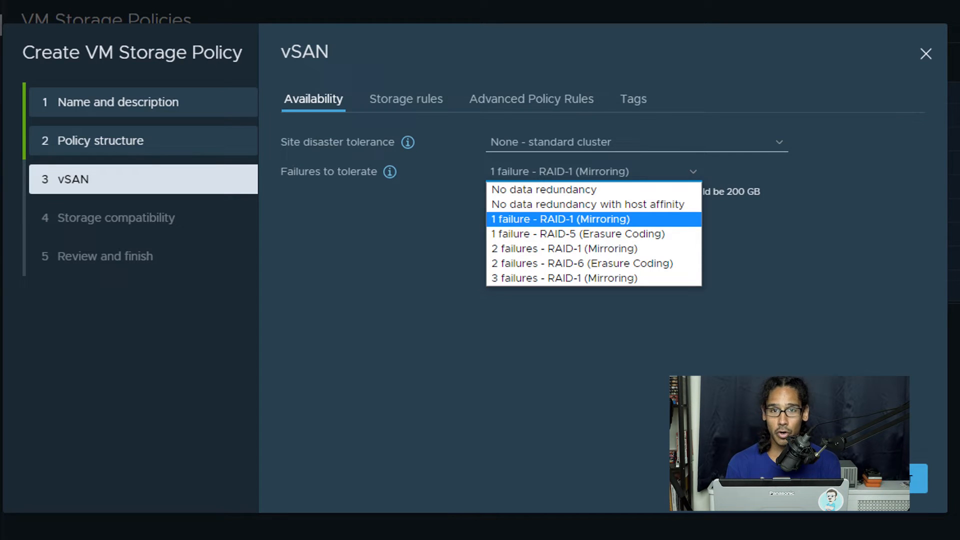
click(405, 99)
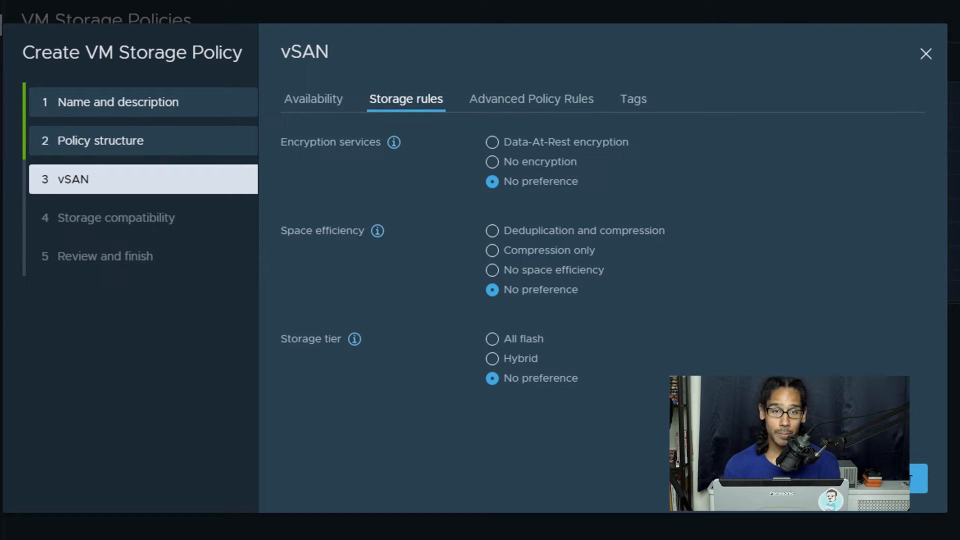
- Leave storage rules at No preference and review the Advanced Policy Rules: one stripe, no IOPS limit, thin provisioning
click(531, 99)
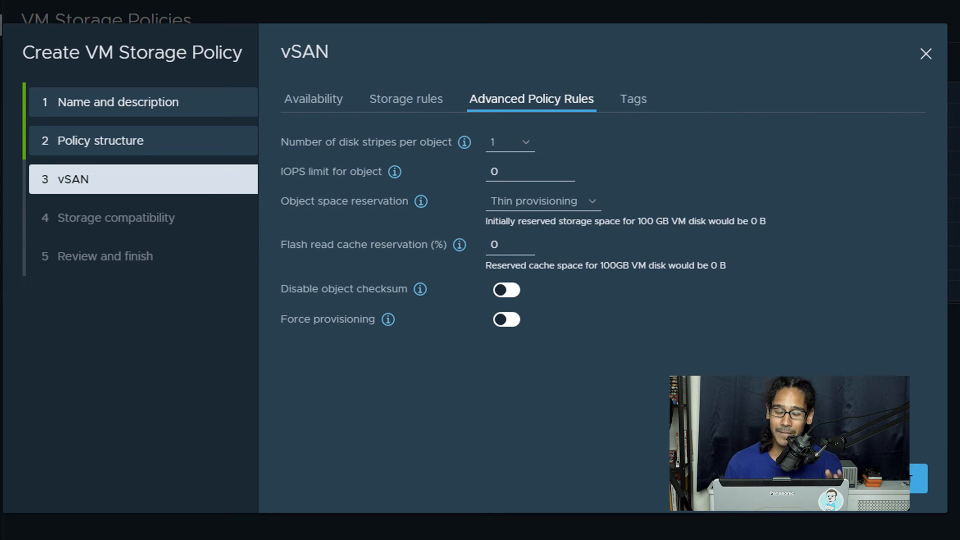
- Review tags, finish creating 'BTNHD - vSAN Policy', and display its rules overview from the policy list
click(634, 99)
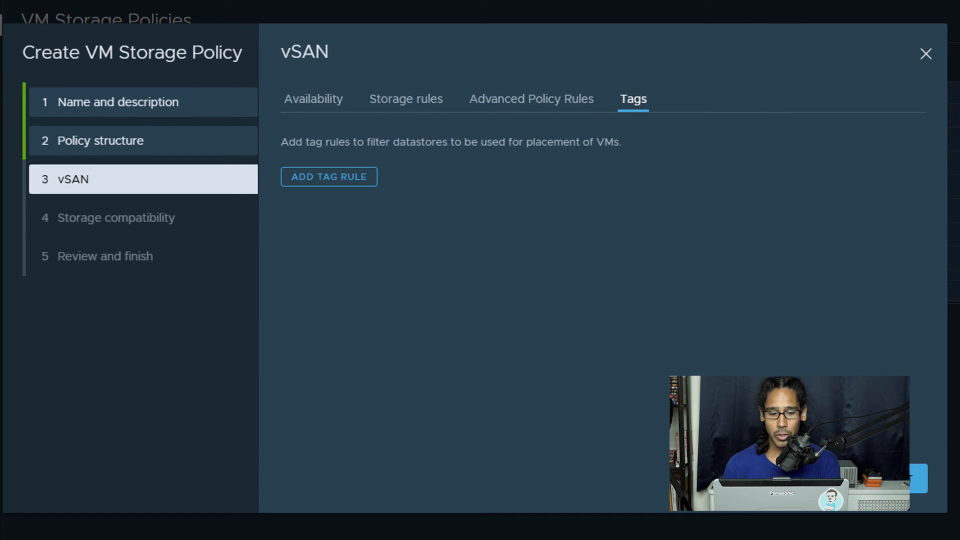
click(116, 217)
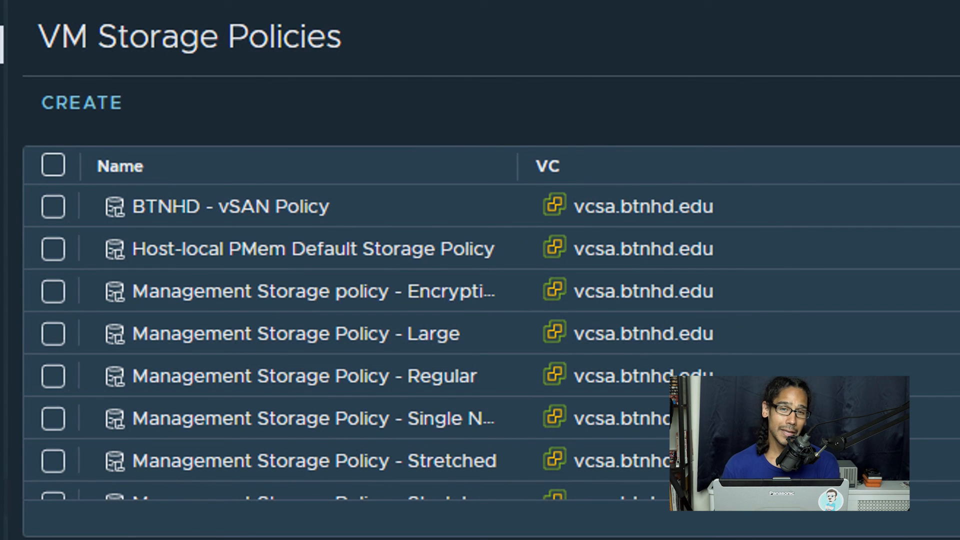
click(230, 207)
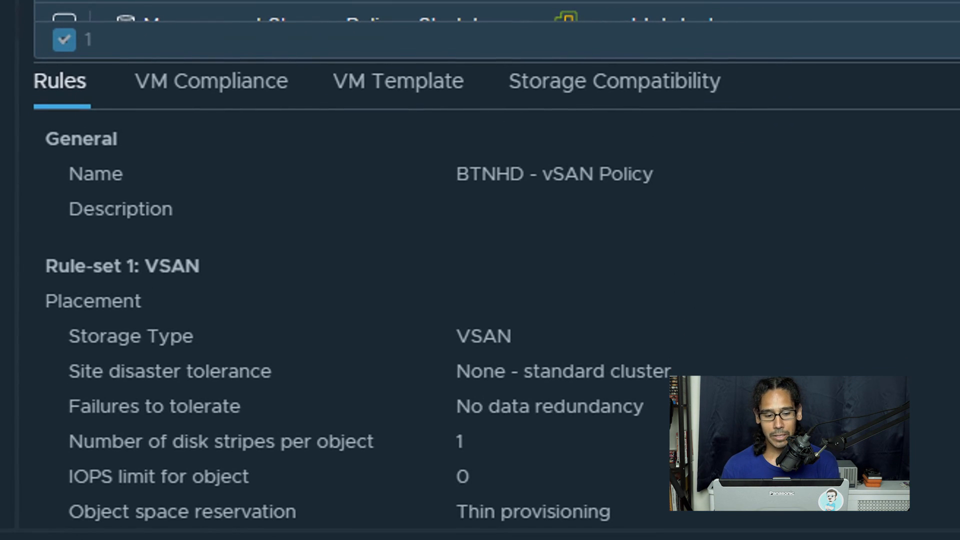